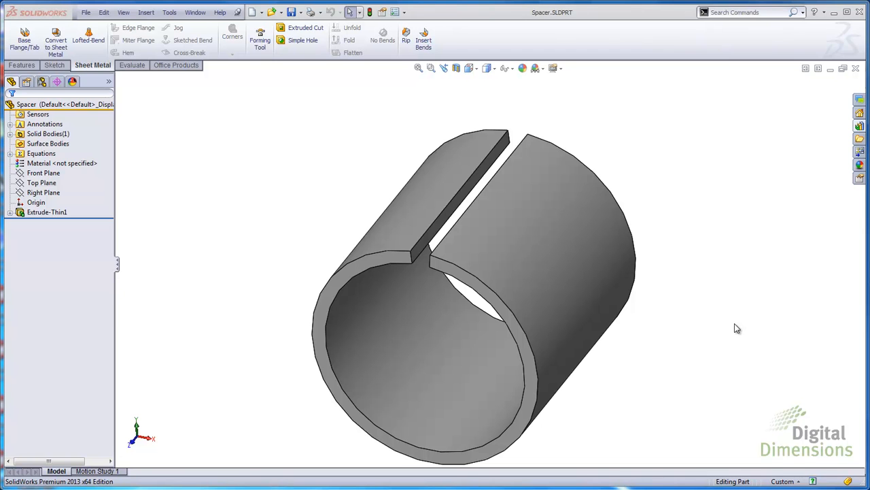
pyautogui.moveTo(425, 39)
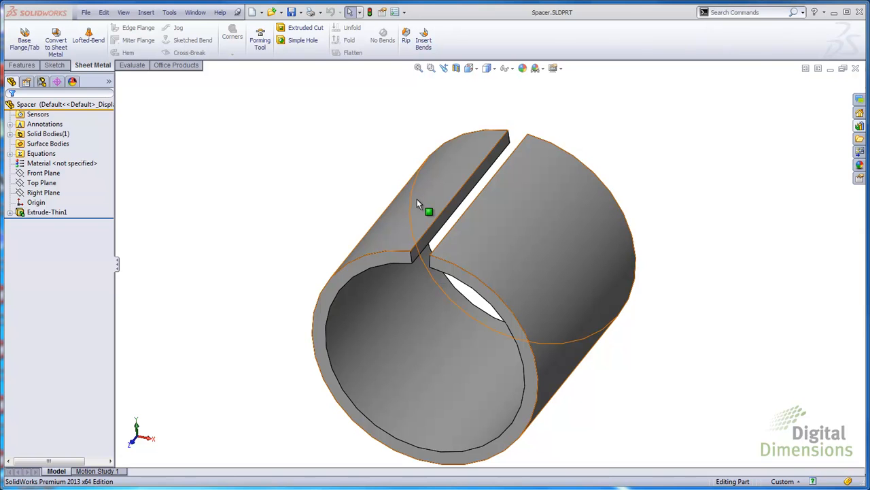
pyautogui.moveTo(56, 40)
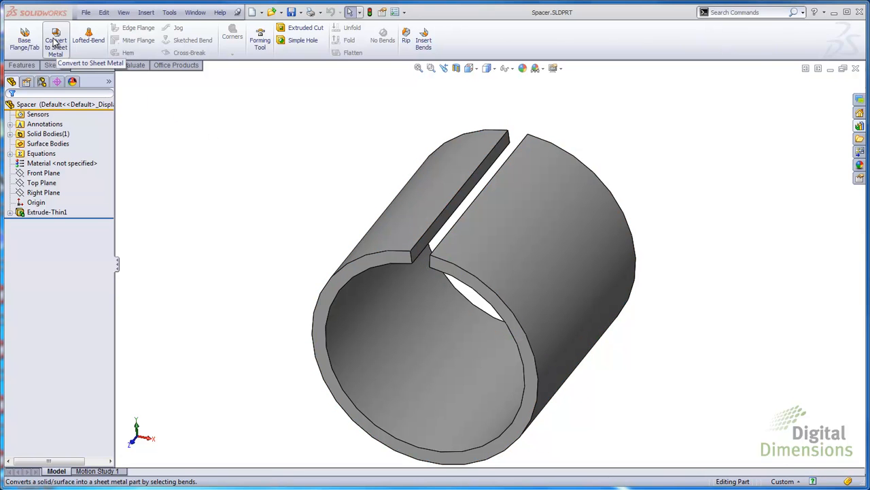
# Attempt Convert to Sheet Metal on the split spacer's top face, then close its PropertyManager
pyautogui.click(55, 40)
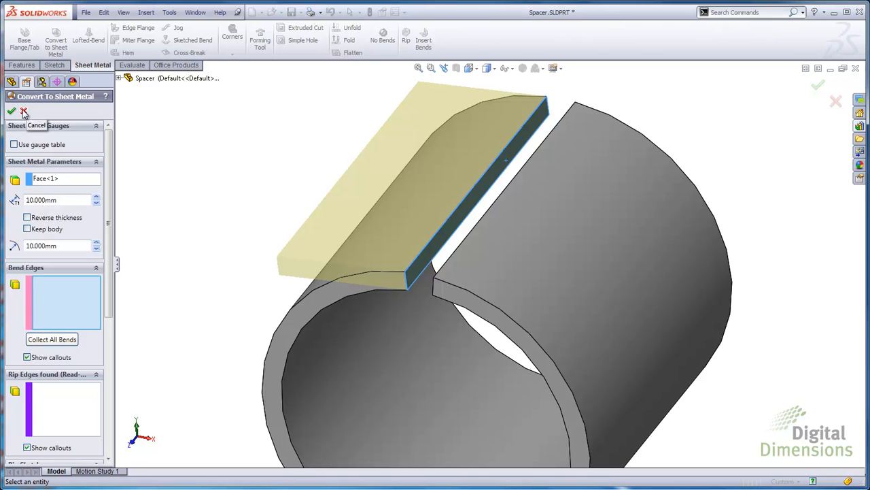
pyautogui.click(25, 111)
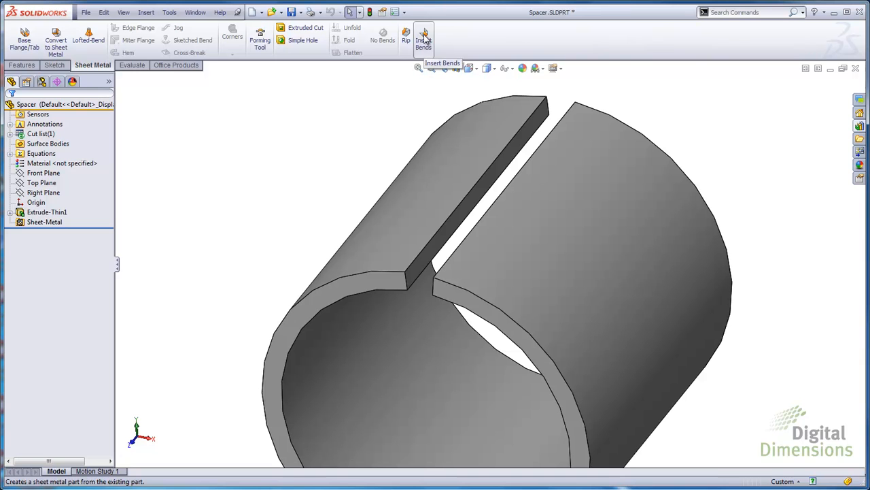
pyautogui.moveTo(421, 43)
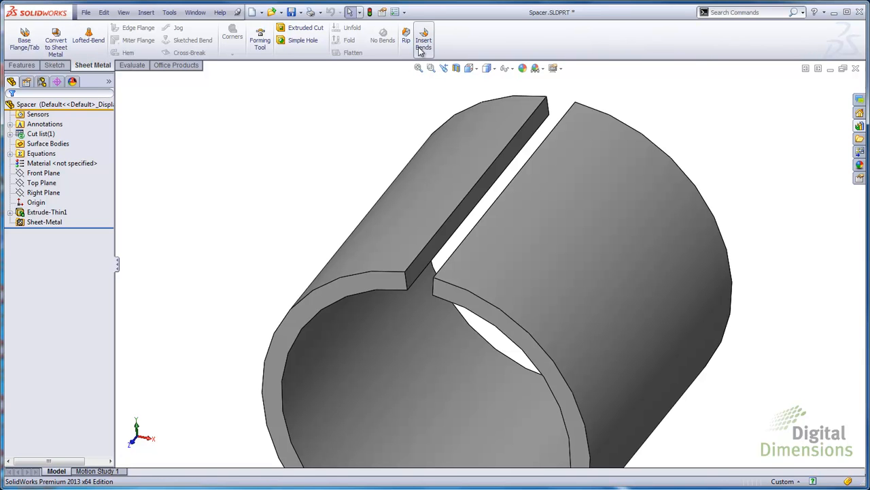
# Start the Bends command from Insert > Sheet Metal on the Spacer
pyautogui.click(147, 12)
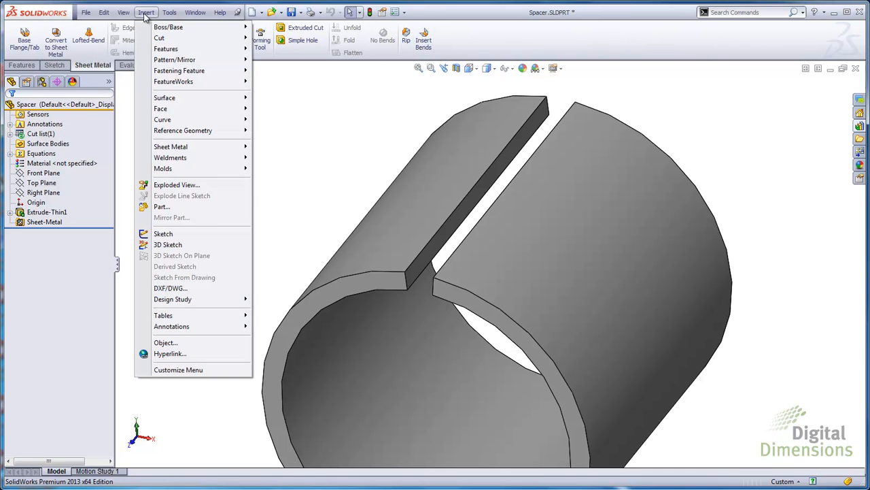
pyautogui.moveTo(171, 147)
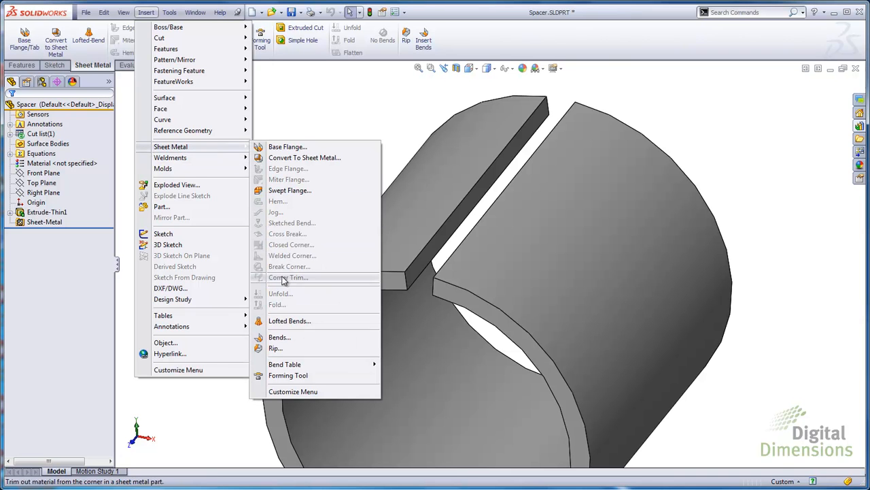
pyautogui.moveTo(279, 337)
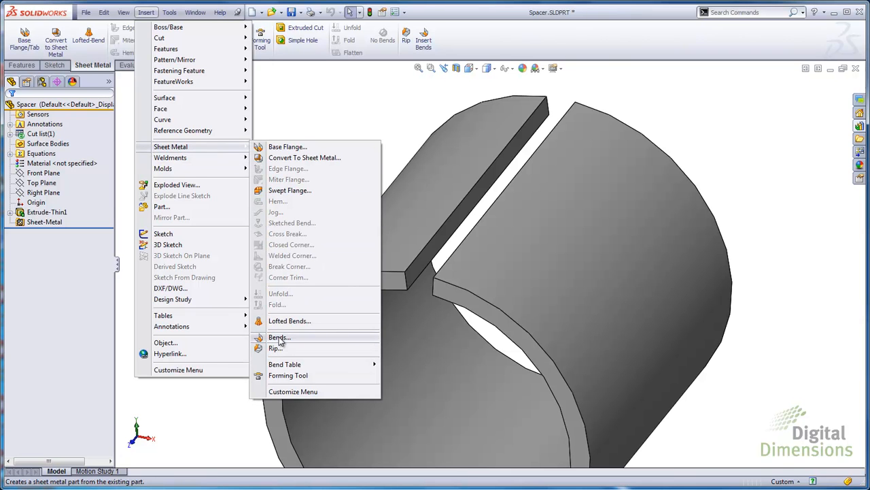
pyautogui.click(278, 337)
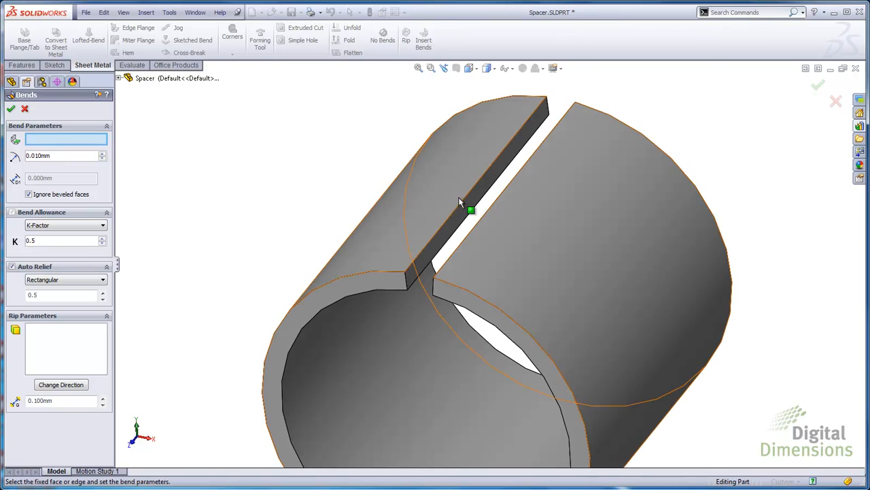
pyautogui.moveTo(483, 197)
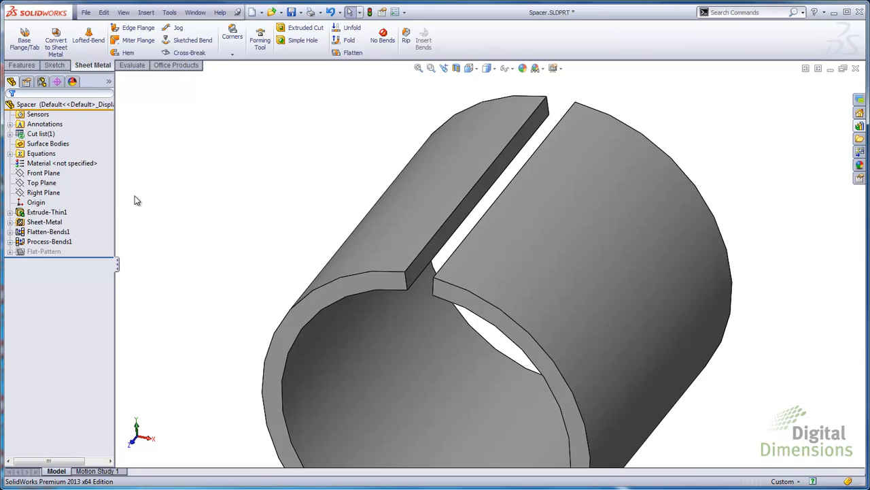
# Insert bends with the cut edge fixed, creating Flatten-Bends1 and Process-Bends1
pyautogui.click(49, 242)
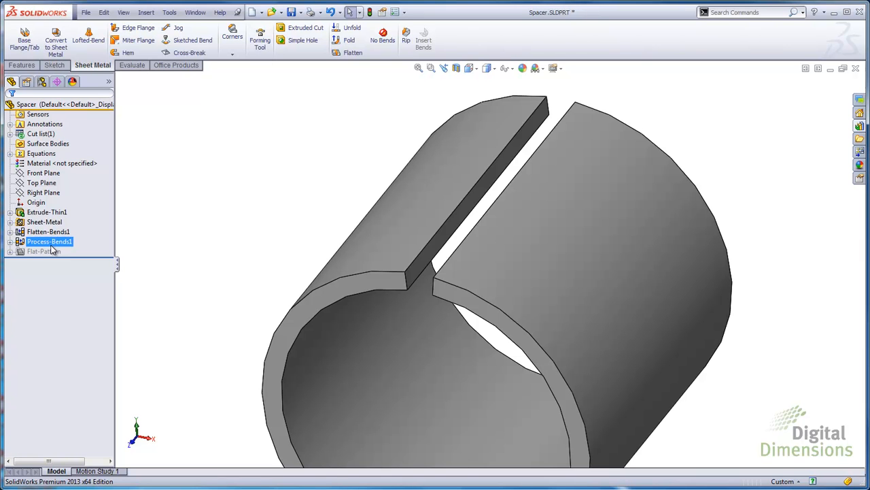
pyautogui.moveTo(54, 250)
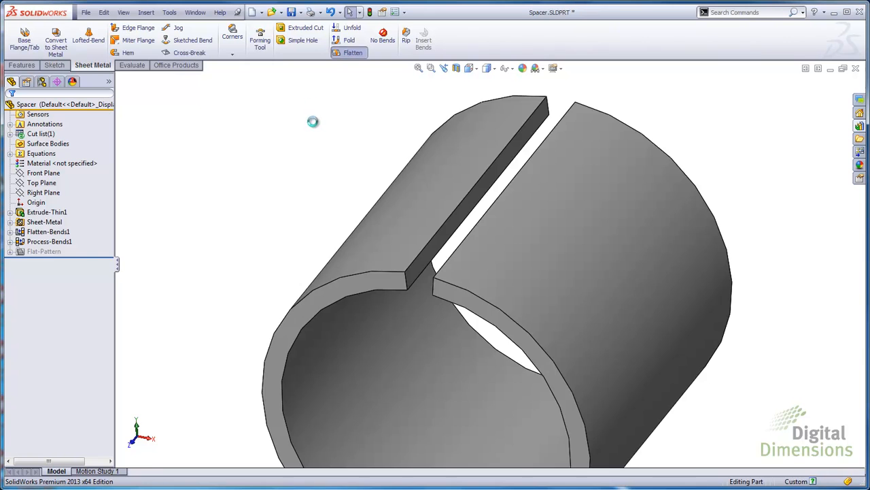
# Flatten the cylindrical spacer into a single rectangular flat plate
pyautogui.click(352, 52)
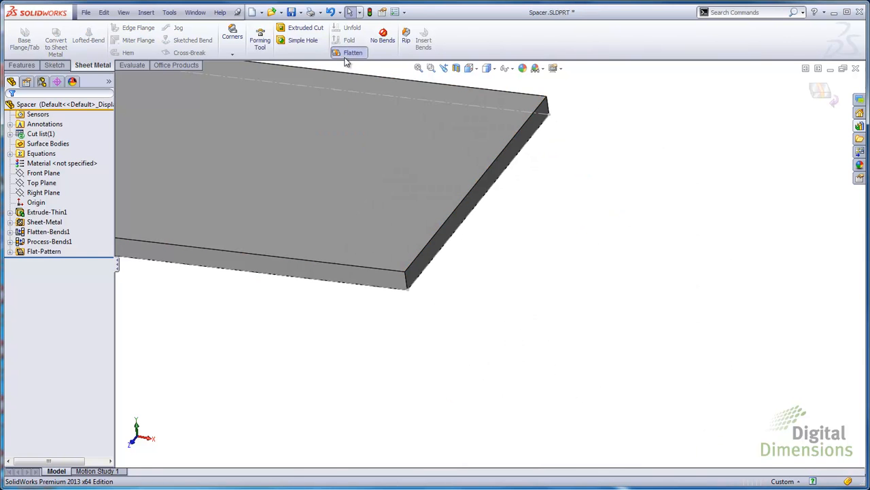
# Fit the flat pattern in view, then return the spacer to its bent shape
pyautogui.click(352, 51)
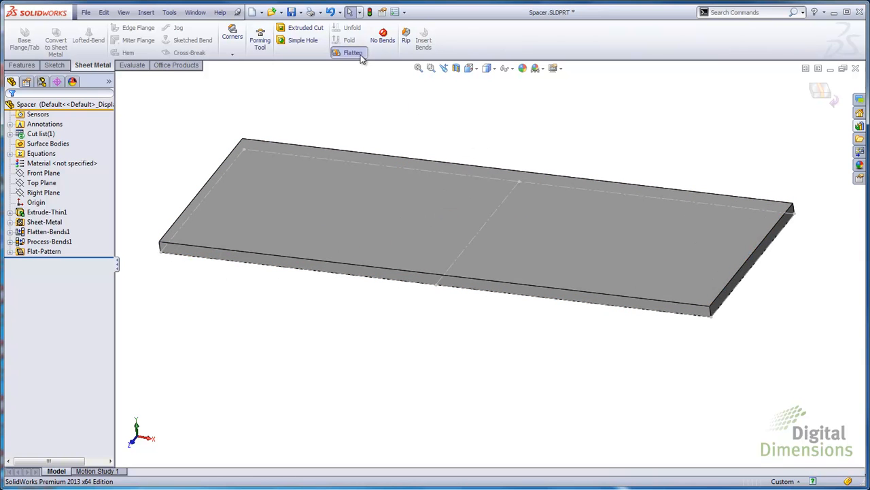
pyautogui.click(352, 53)
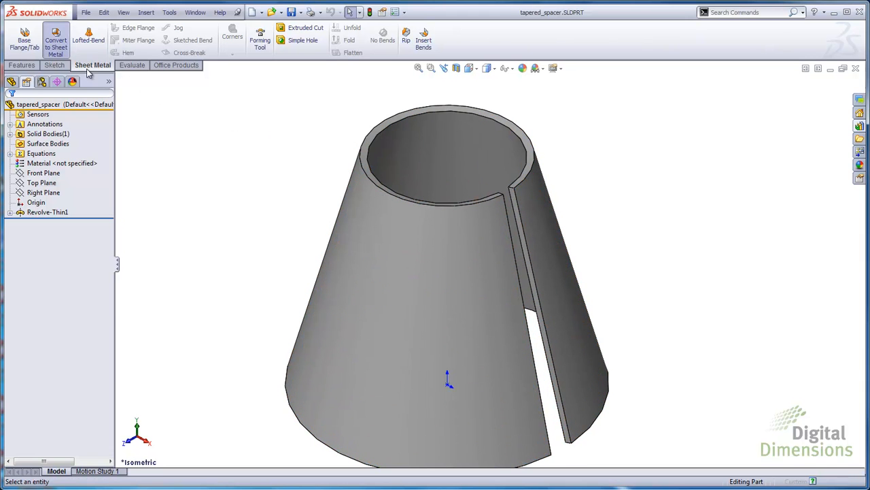
# Attempt Convert to Sheet Metal on the tapered spacer's split face, then close its PropertyManager
pyautogui.click(56, 40)
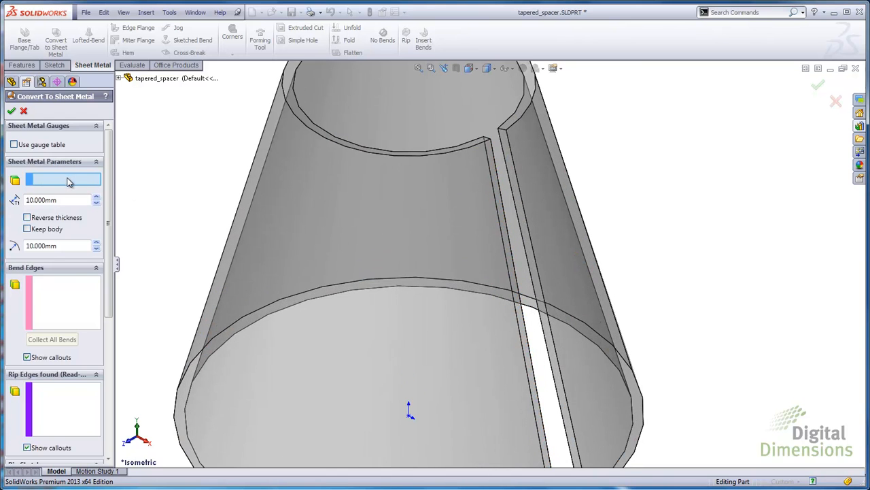
pyautogui.click(544, 281)
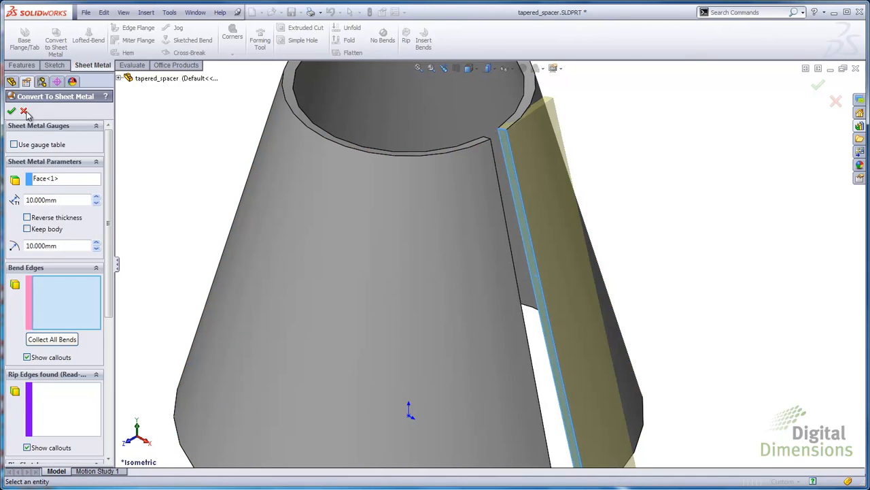
pyautogui.click(23, 112)
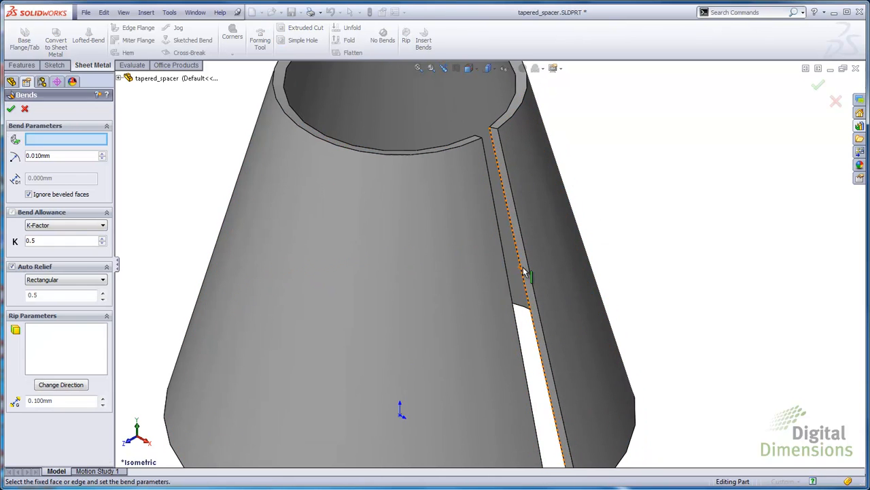
pyautogui.moveTo(528, 264)
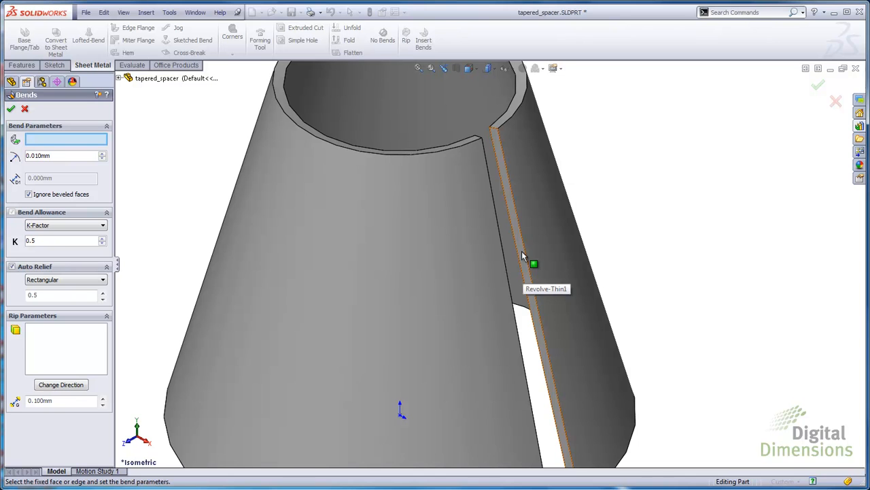
# Insert bends into the tapered spacer with the edge along the split as the fixed edge
pyautogui.click(520, 258)
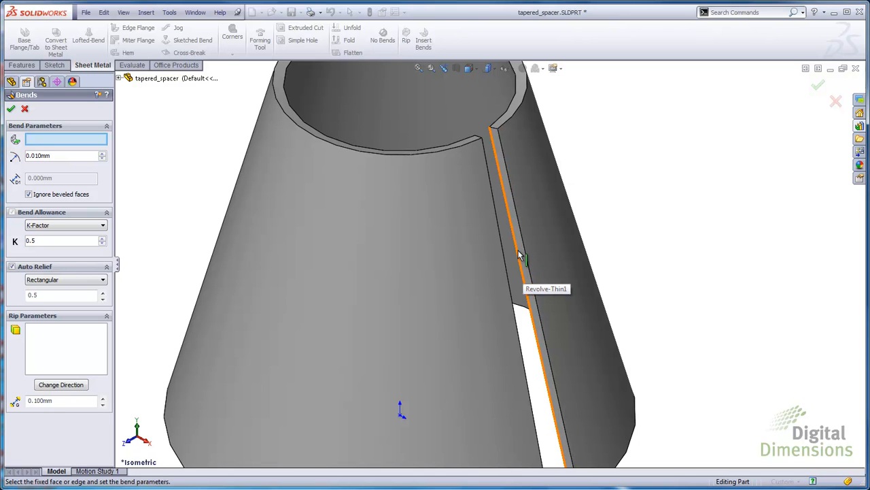
pyautogui.click(519, 258)
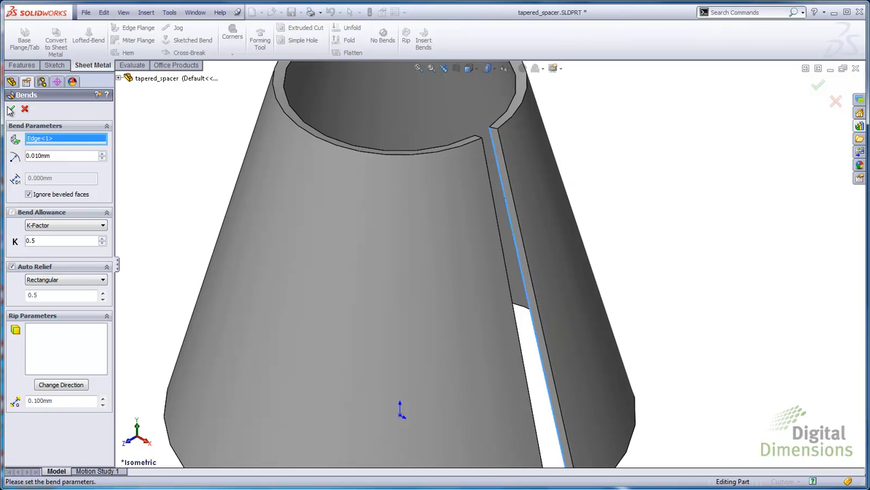
pyautogui.click(818, 85)
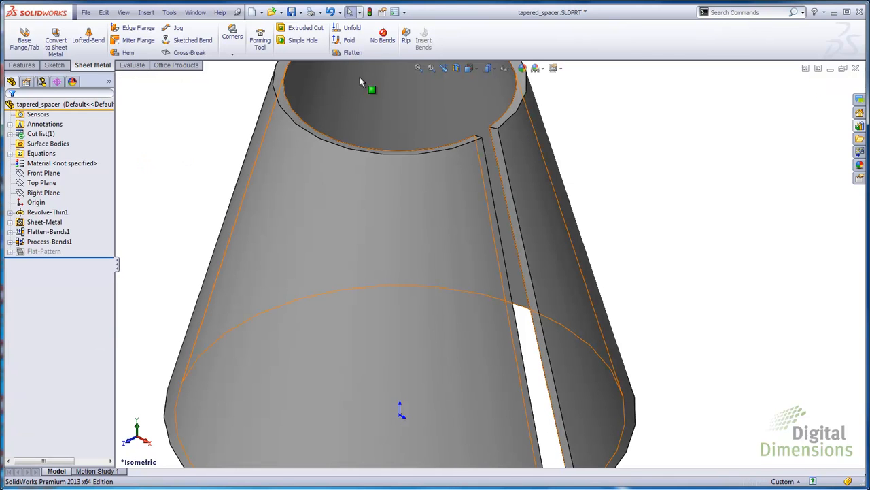
# Flatten the tapered spacer into its curved, fan-shaped flat plate
pyautogui.click(353, 51)
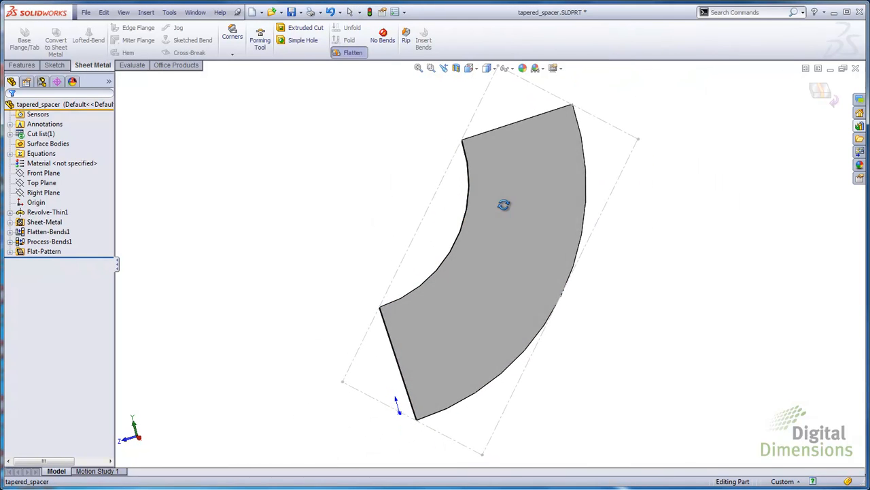
pyautogui.moveTo(423, 38)
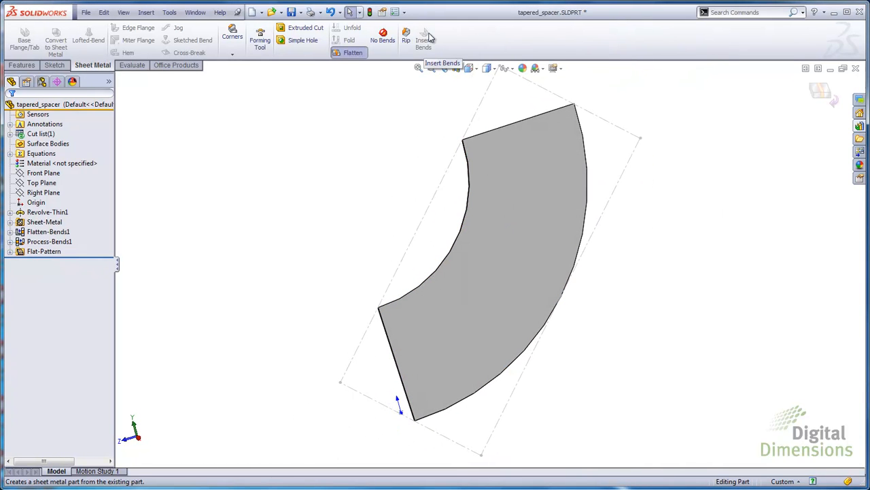